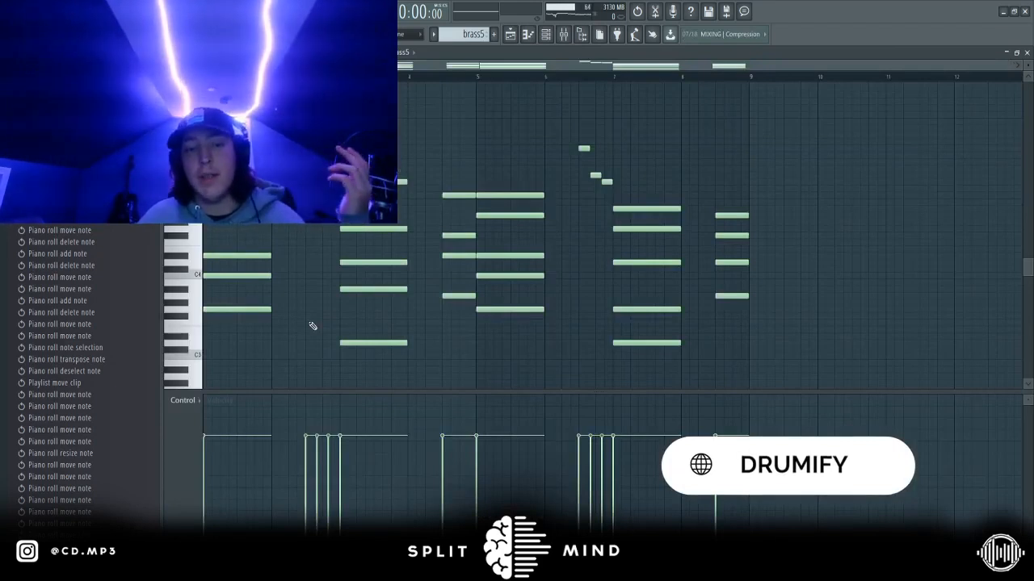
mouse_move(440, 339)
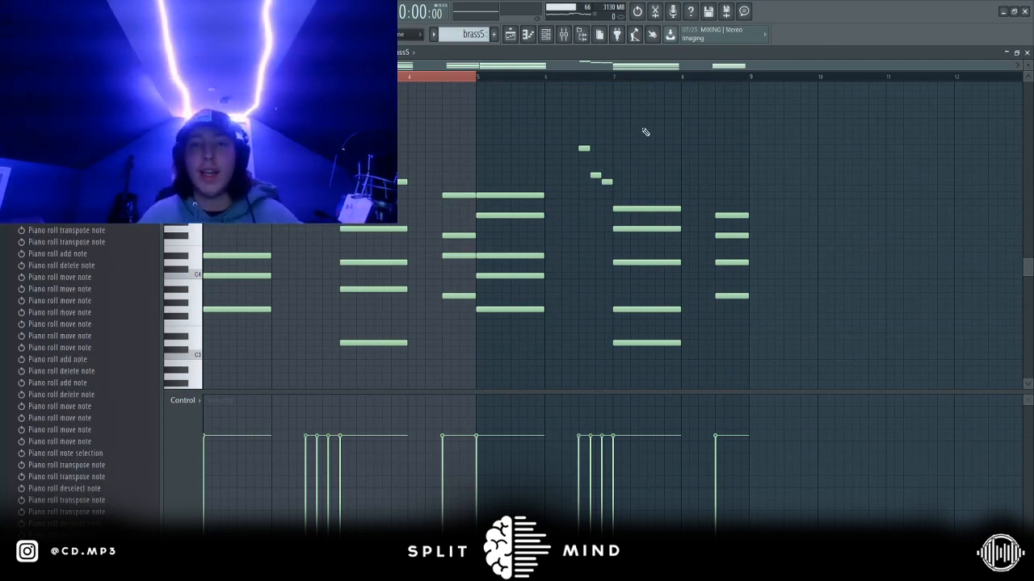
mouse_move(678, 382)
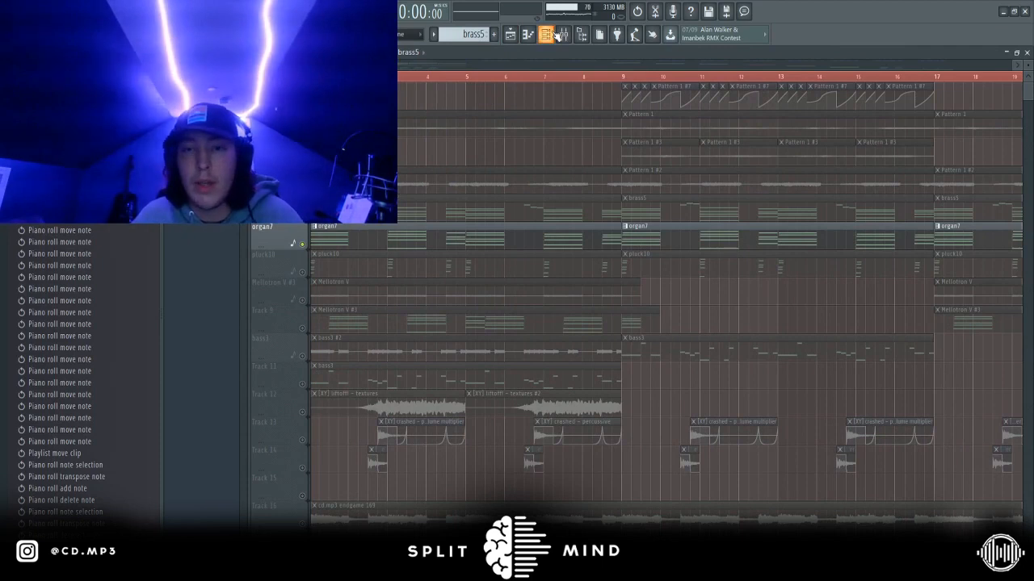
- Check an audio clip's sample settings, then view the pluck10 pattern's notes in the Piano Roll
click(546, 34)
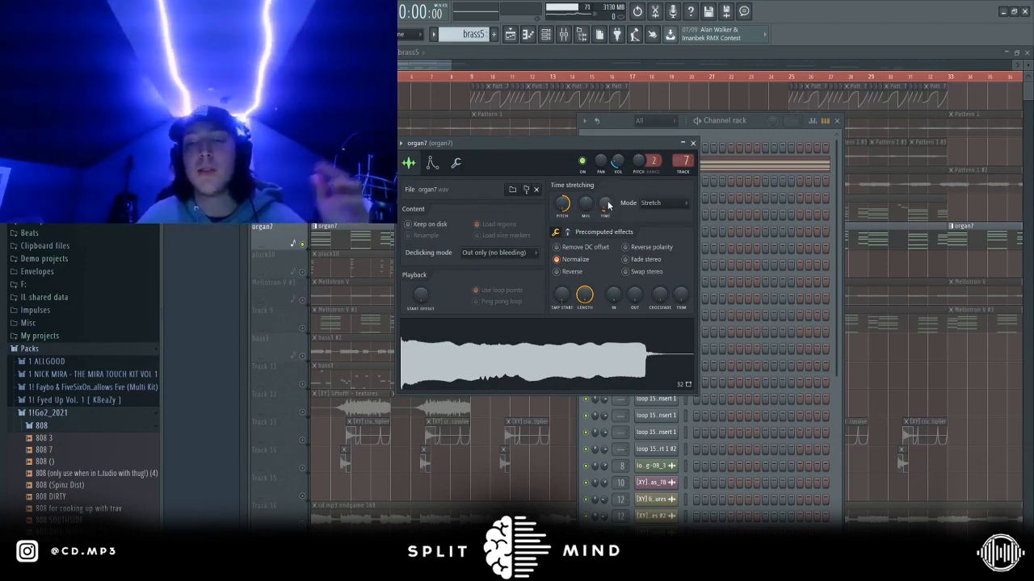
click(432, 163)
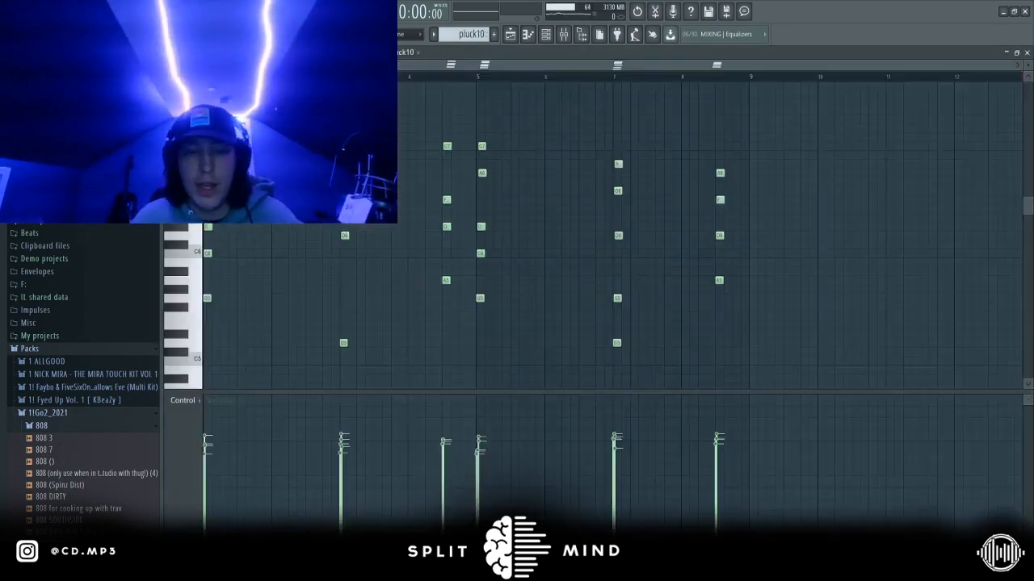
click(510, 34)
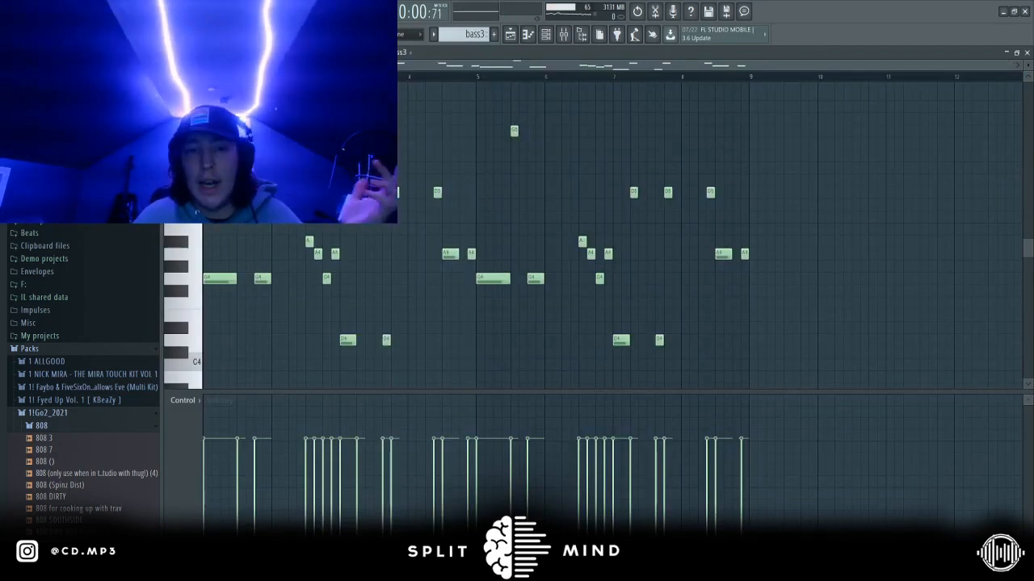
mouse_move(359, 313)
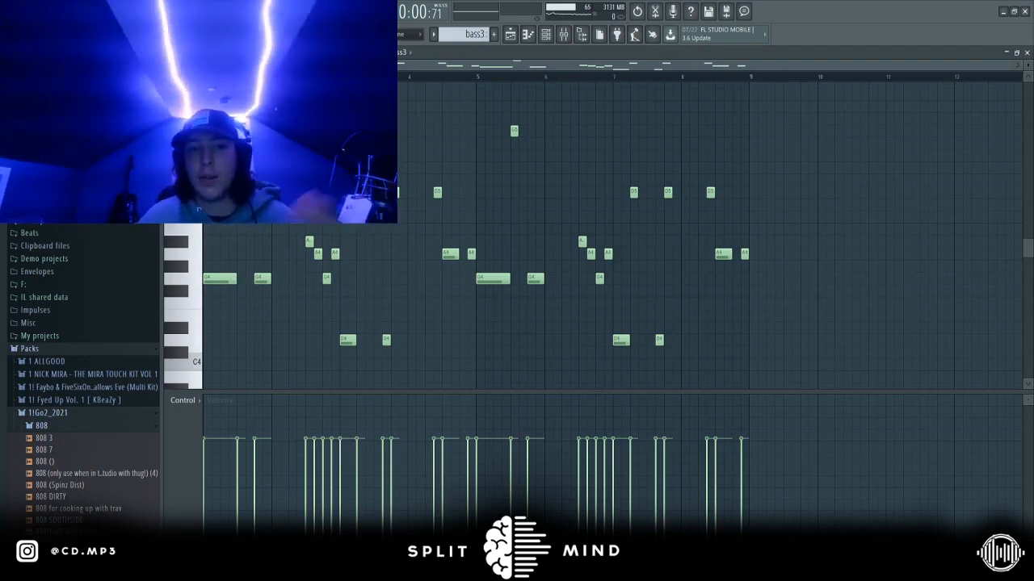
click(508, 34)
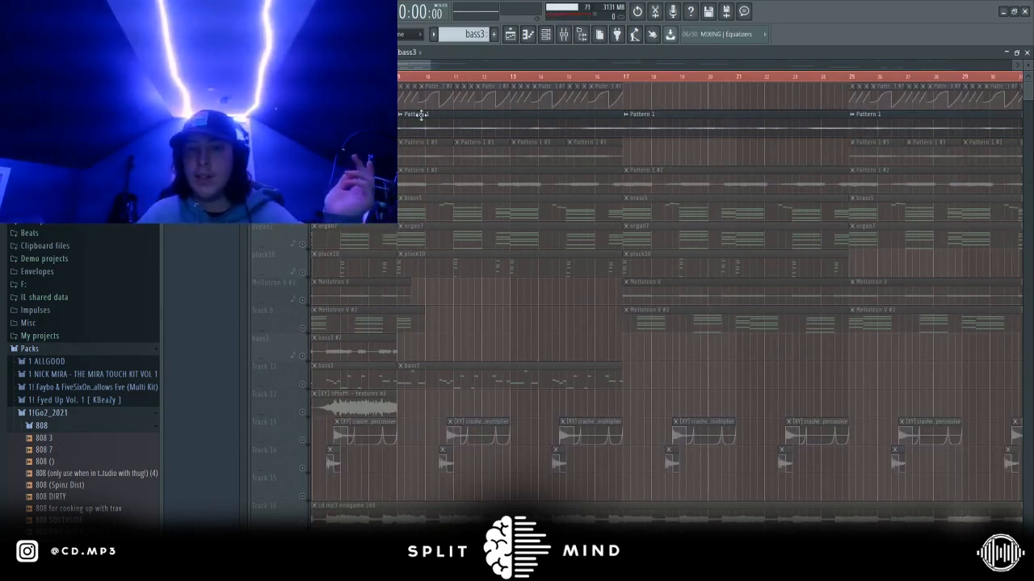
mouse_move(419, 117)
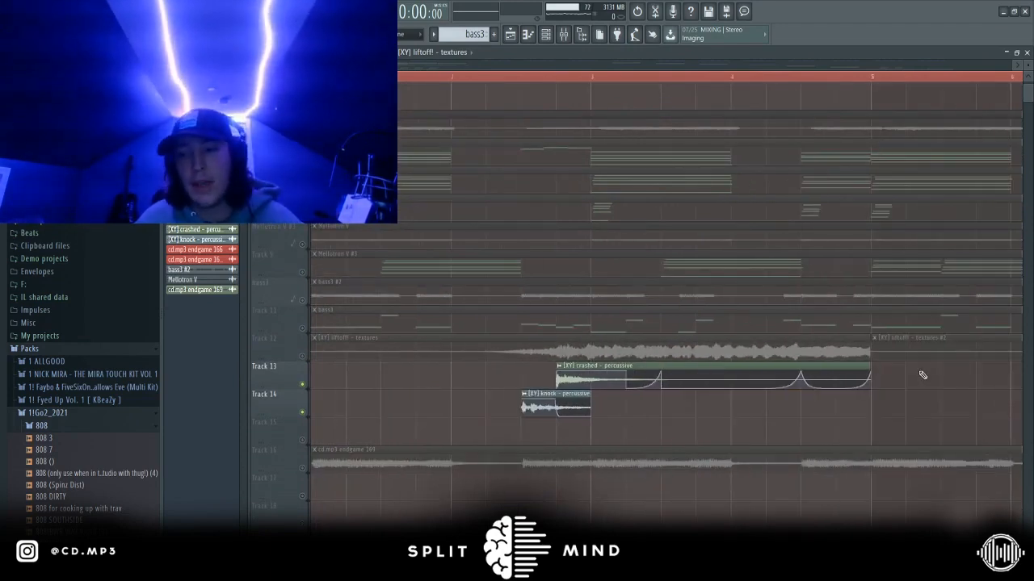
mouse_move(446, 413)
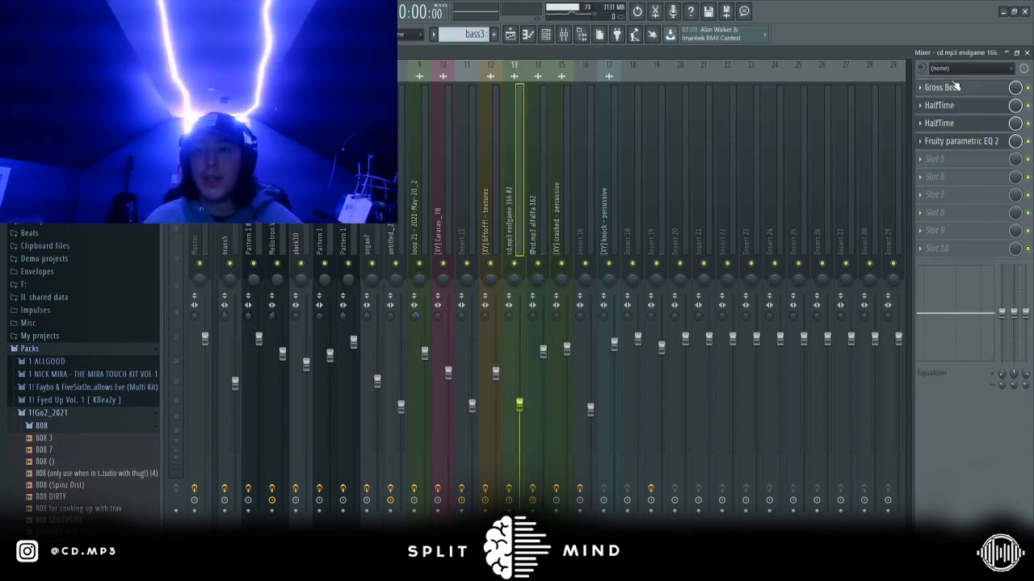
- On another rendered layer's insert, check the HalfTime effect, then bring up SketchCassette II's tape settings
click(938, 123)
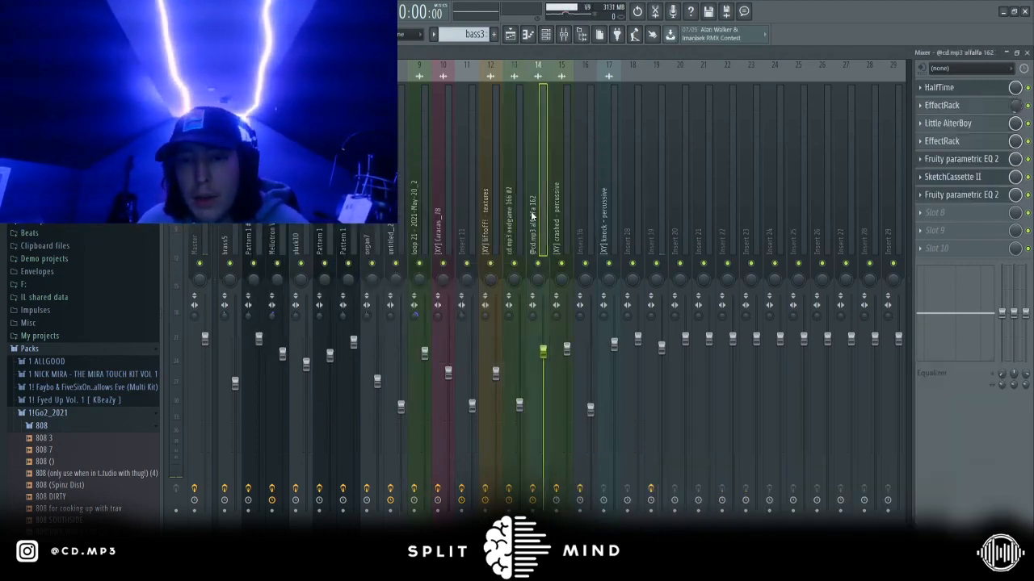
click(940, 88)
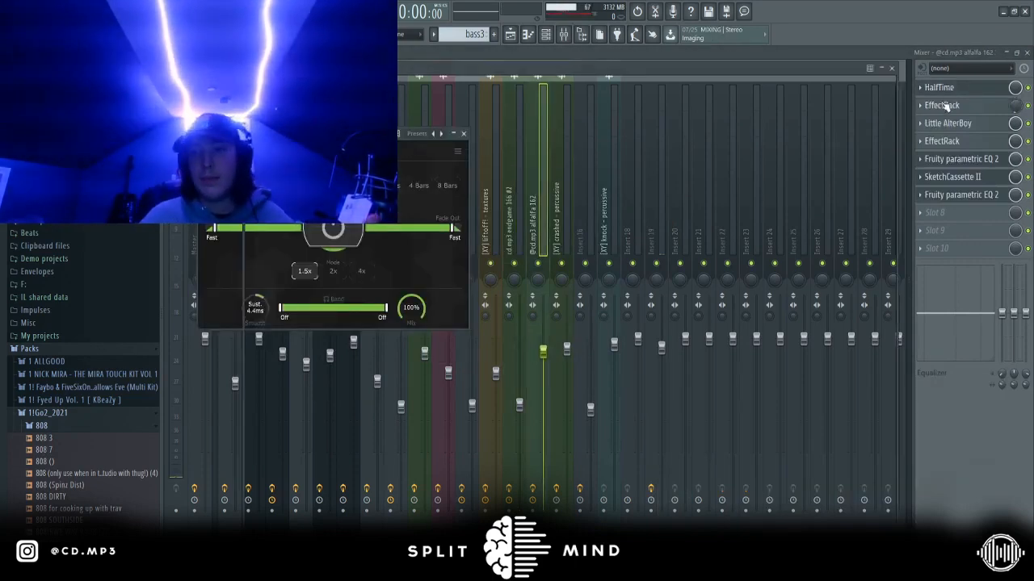
click(941, 105)
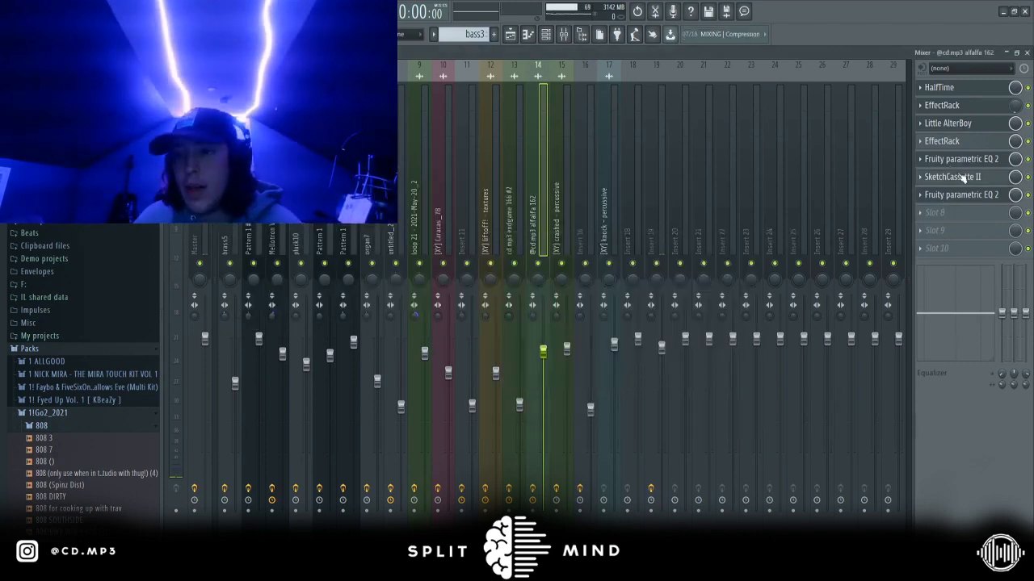
click(952, 176)
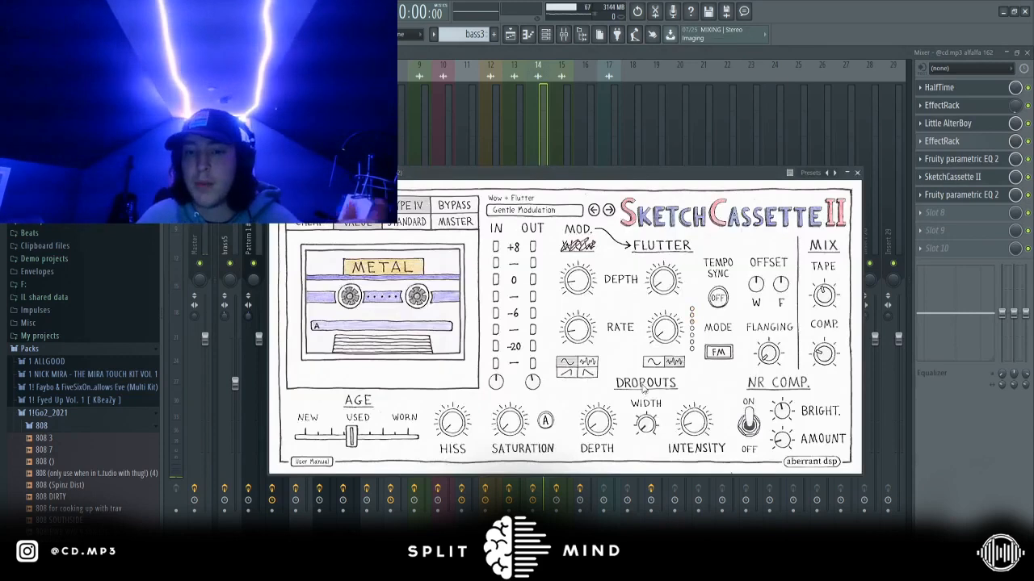
mouse_move(439, 278)
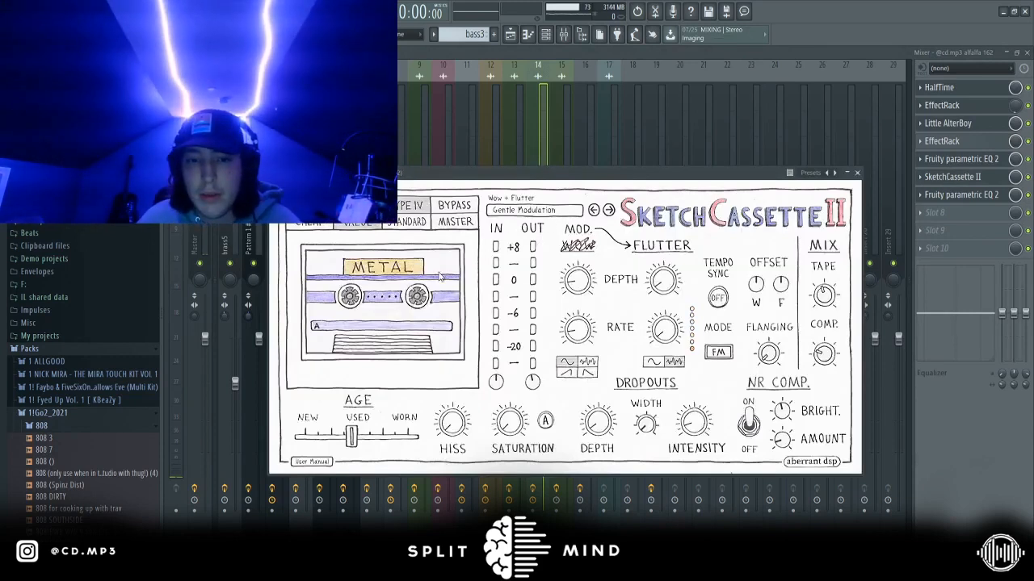